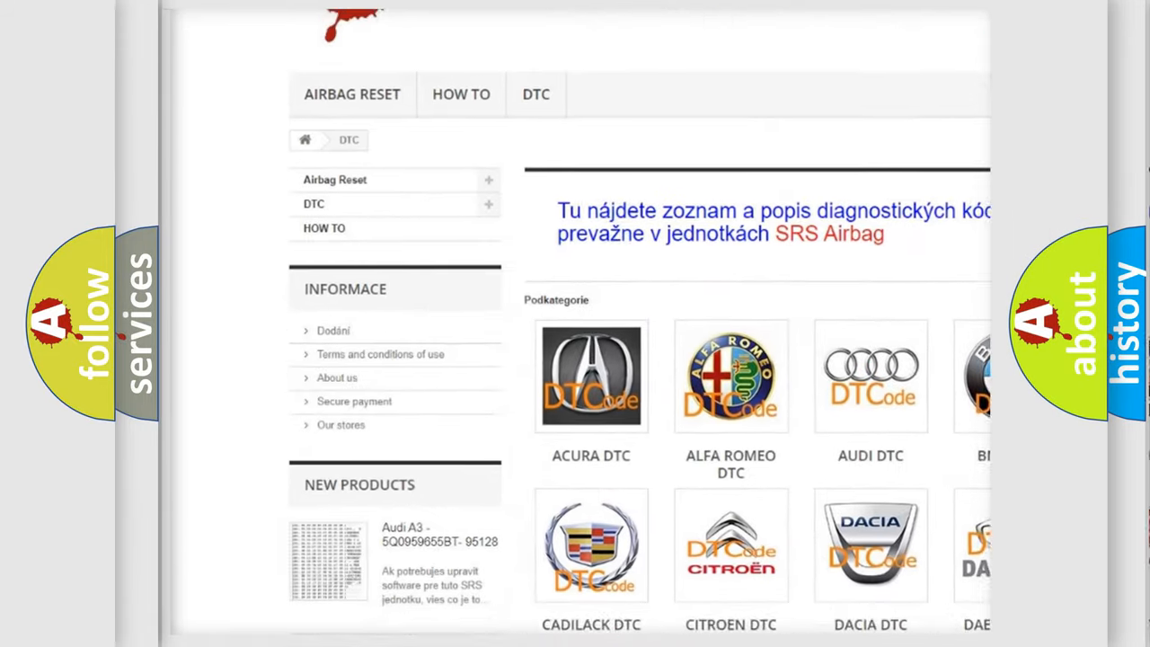
{"action": "scroll", "scroll_direction": "down", "scroll_amount": 3}
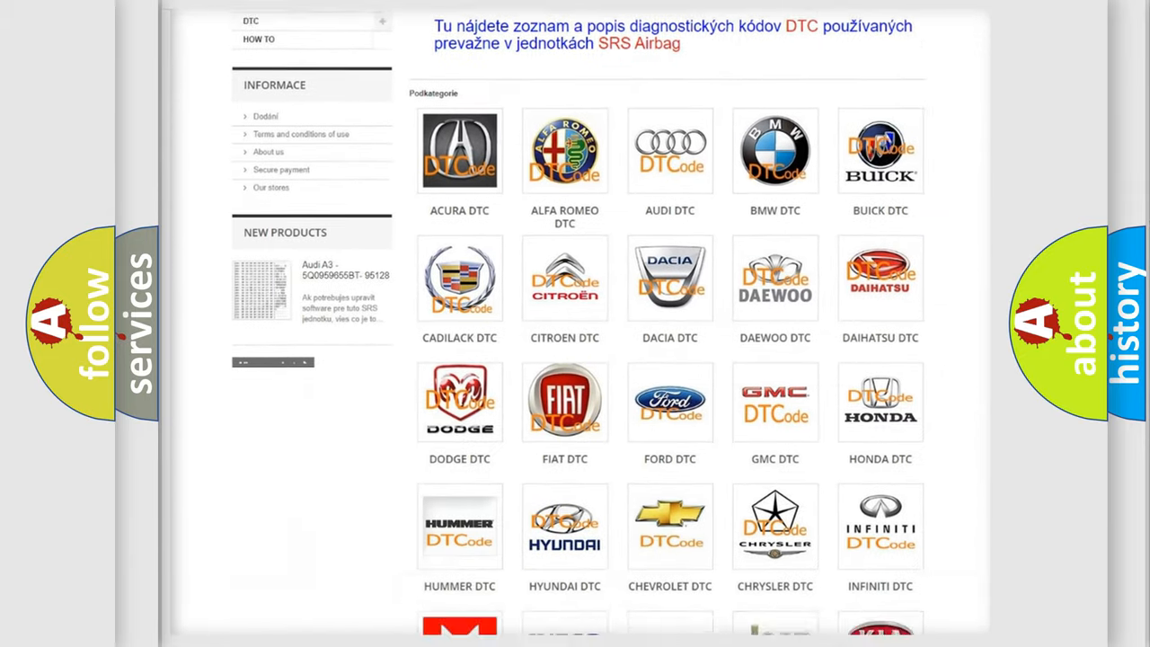
{"action": "scroll", "scroll_direction": "down", "scroll_amount": 3}
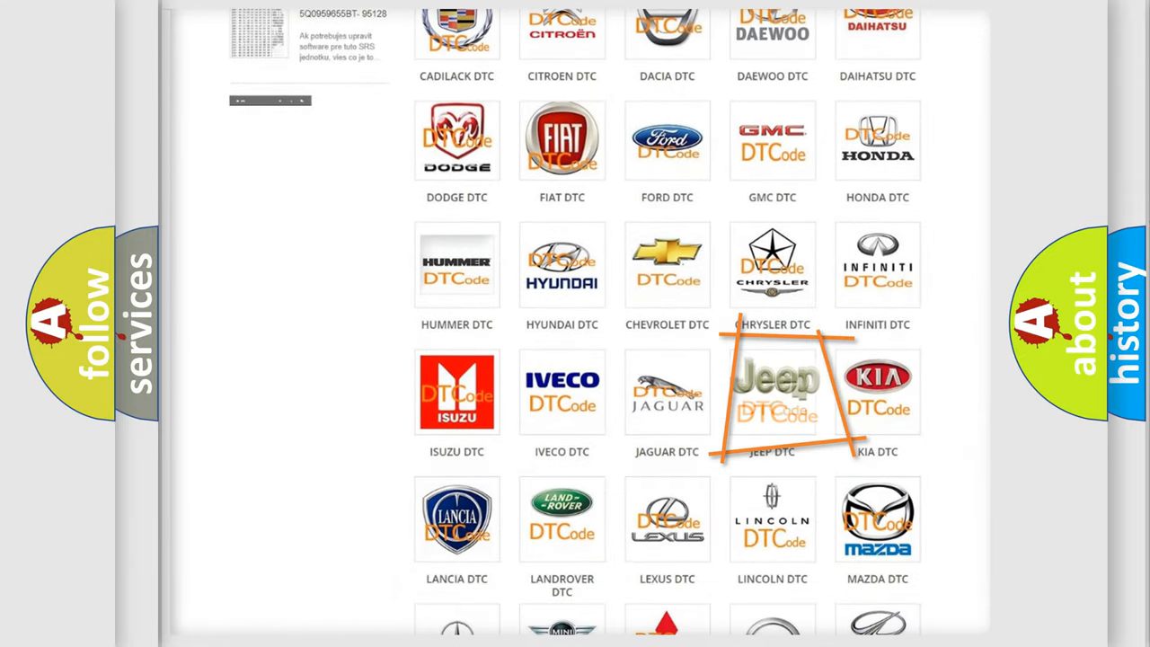